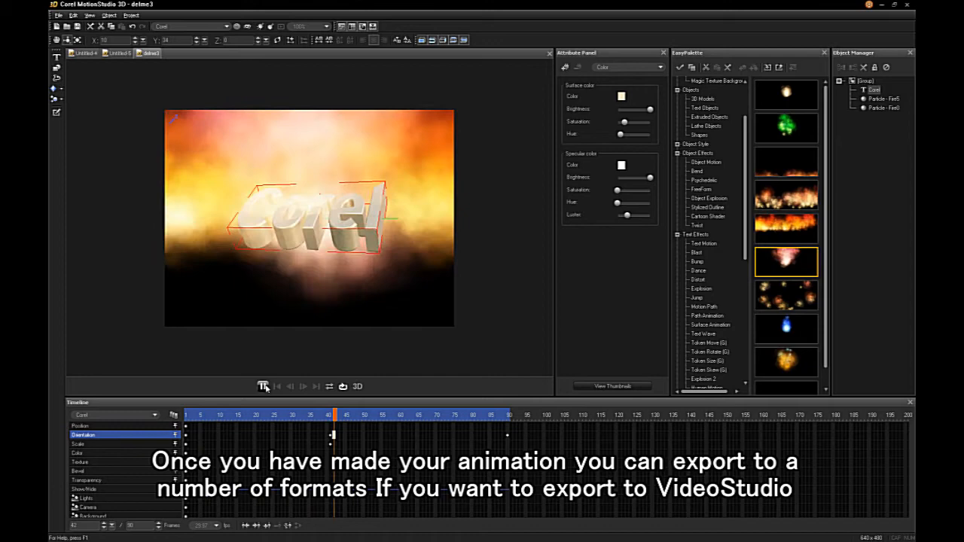
# - Preview the fiery 'Corel' animation, then browse the File menu's export options toward Export Video Overlay
pyautogui.click(278, 386)
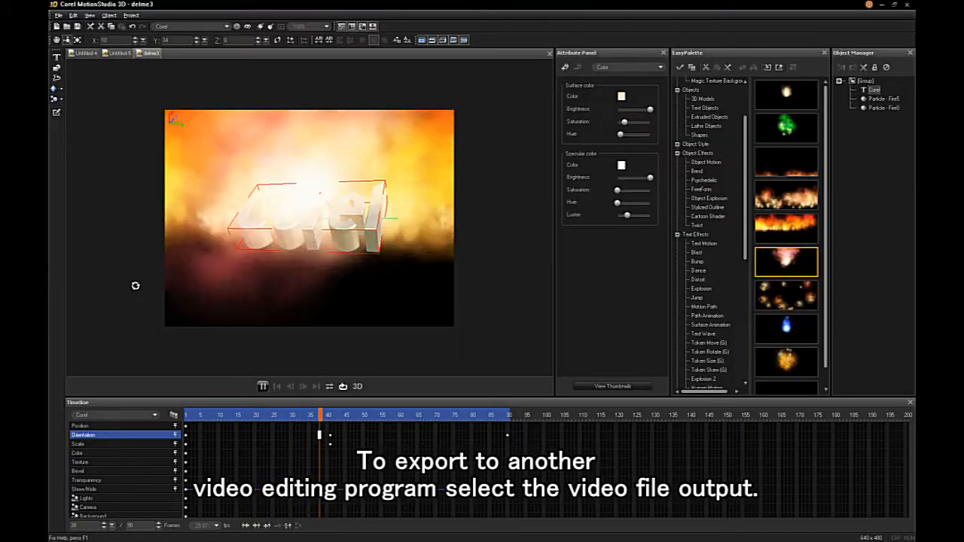
pyautogui.click(60, 15)
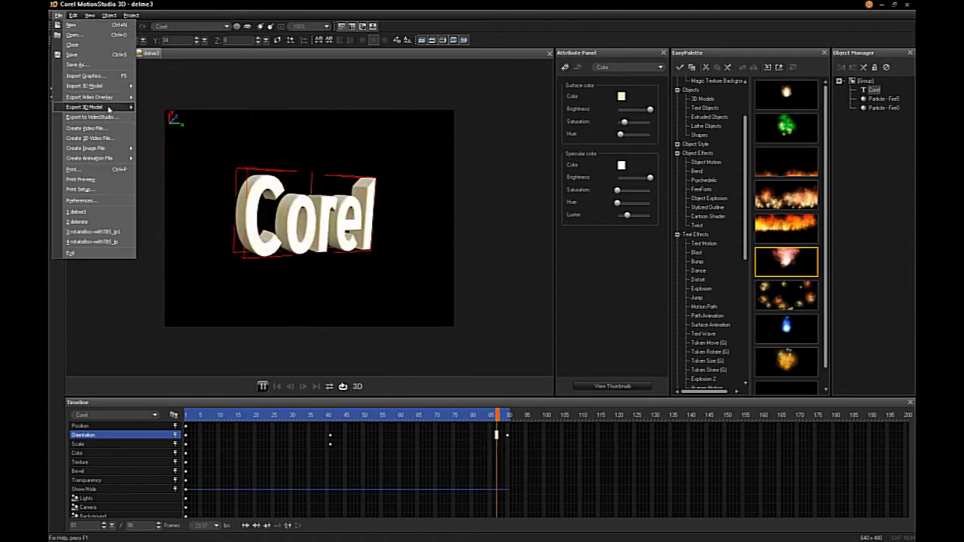
pyautogui.click(87, 128)
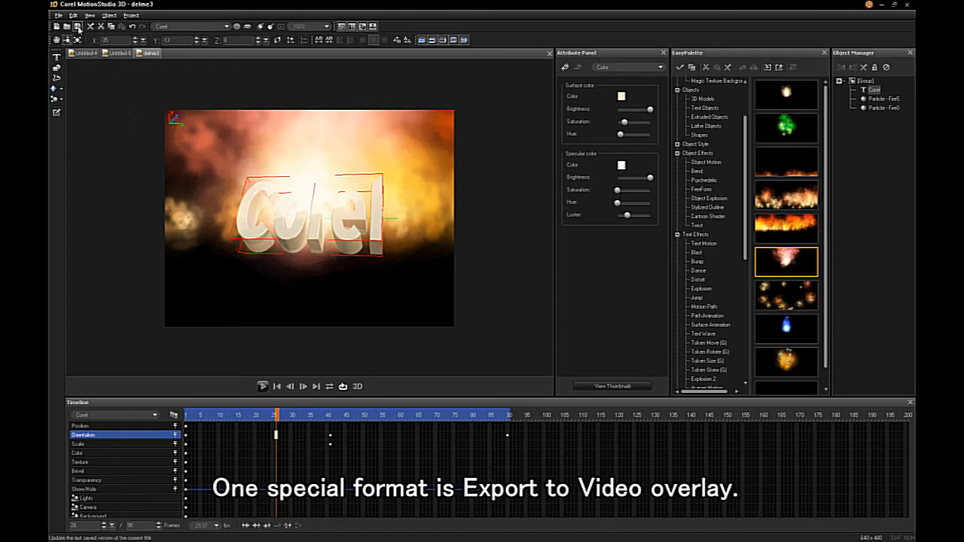
pyautogui.click(59, 15)
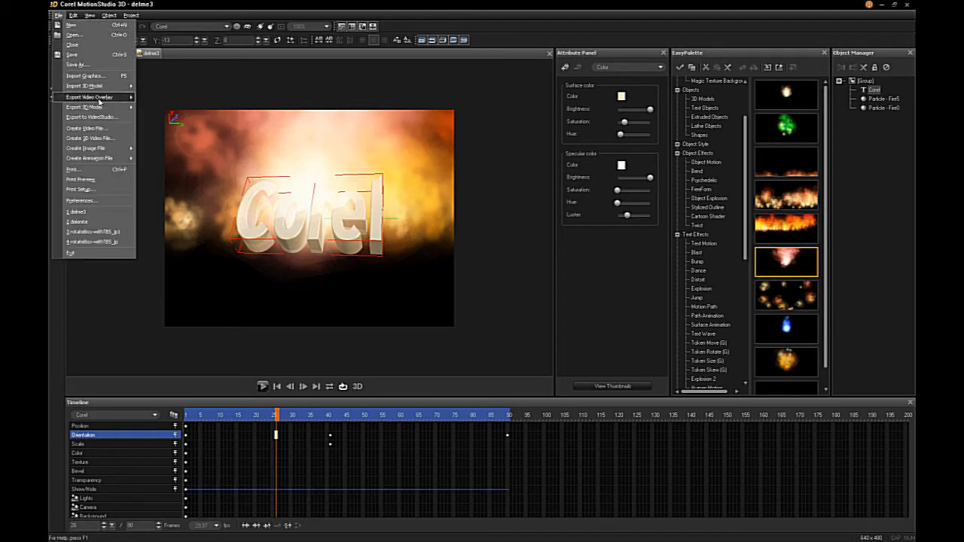